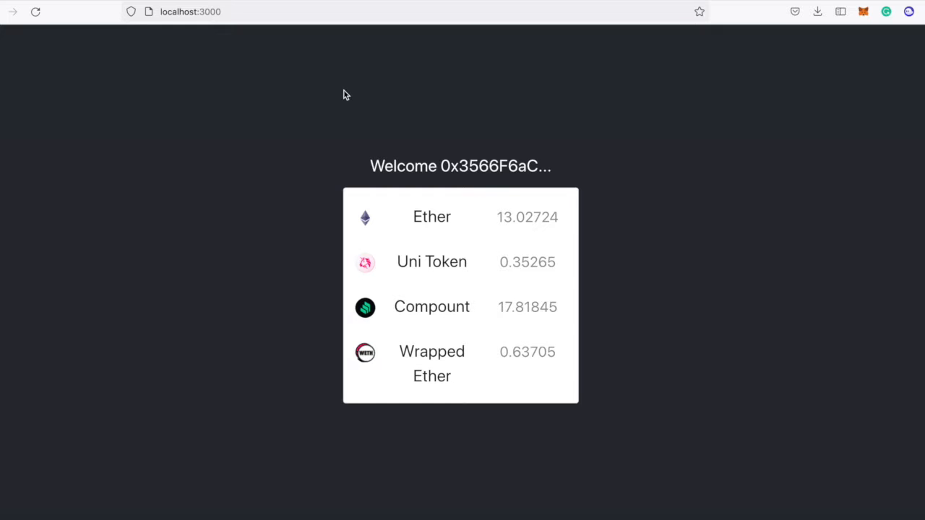
mouse_move(294, 229)
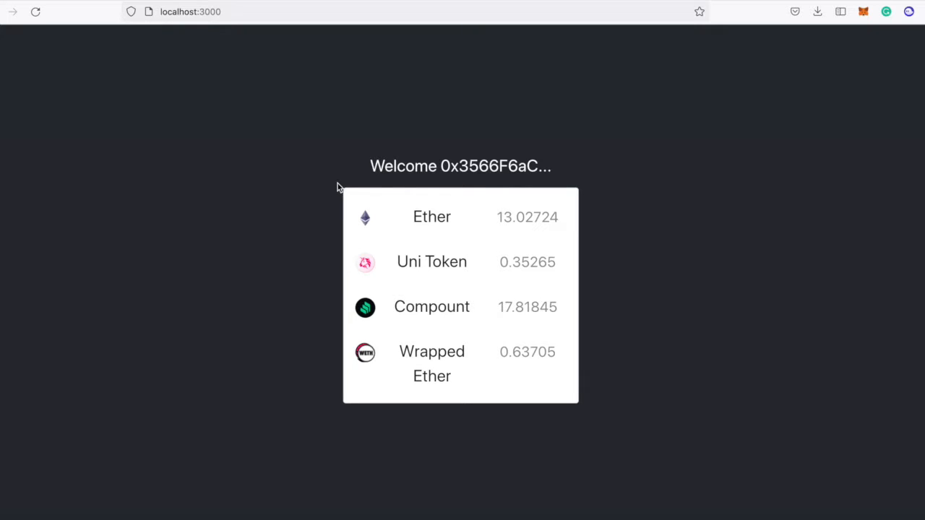
mouse_move(806, 51)
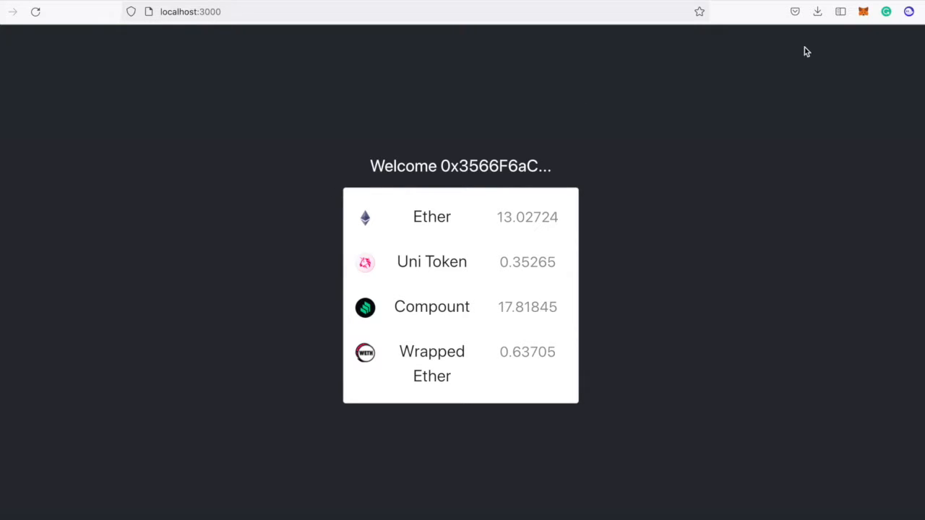
- Open MetaMask and scroll its assets to check the ETH, UNI, WETH and COMP balances
left_click(863, 12)
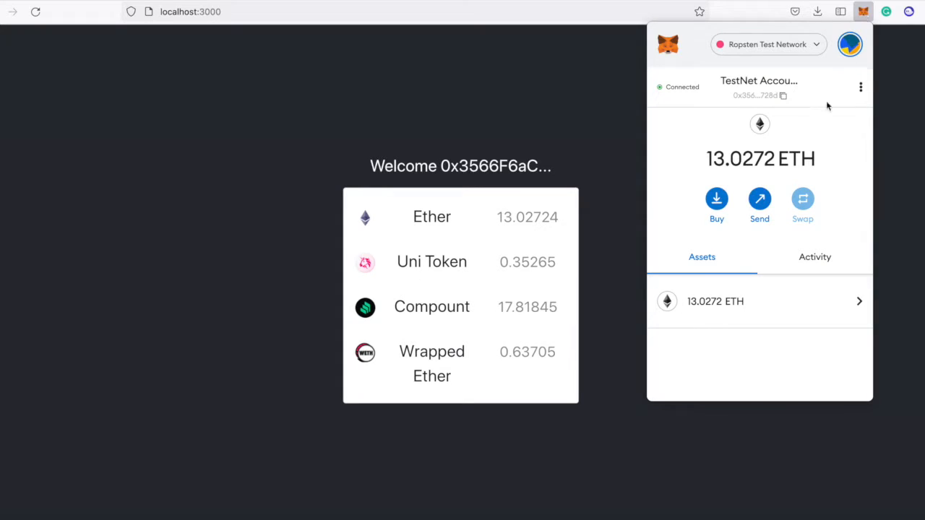
scroll("down", 3)
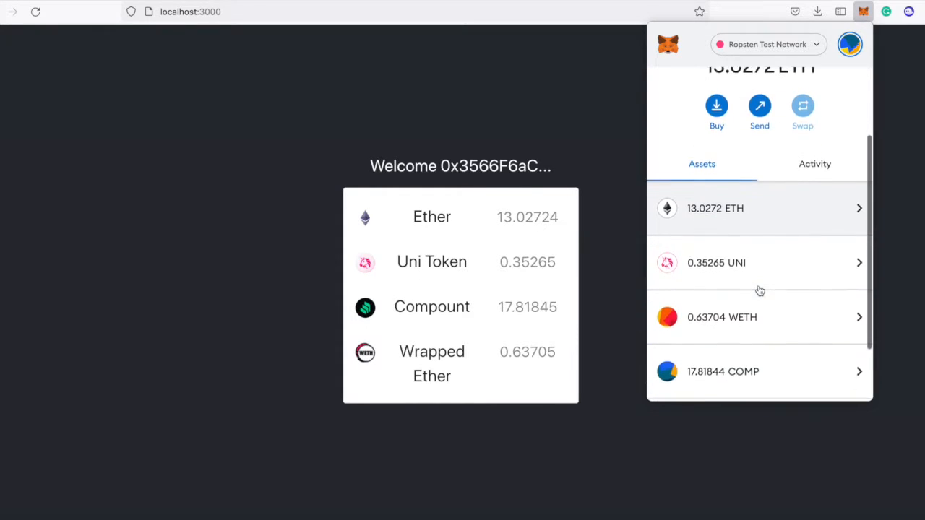
scroll("down", 3)
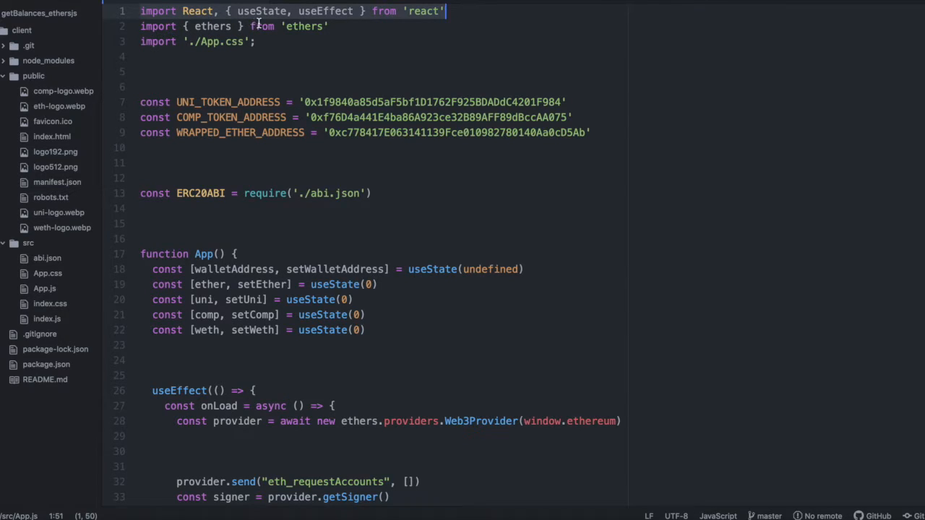
- Open src/App.js to review the ethers imports and token address constants
left_click(329, 26)
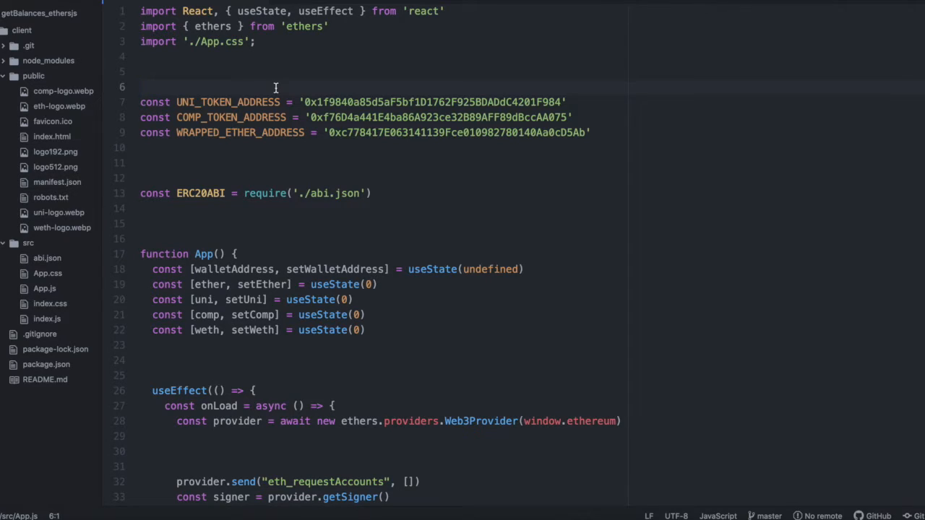
left_click(142, 87)
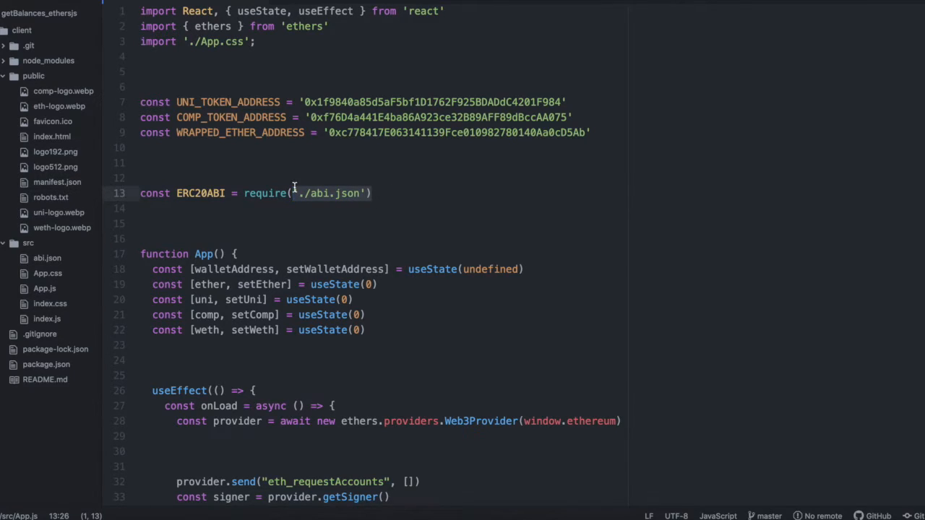
- Collapse the public folder, view abi.json's ERC20 functions, then return to App.js
left_click(33, 76)
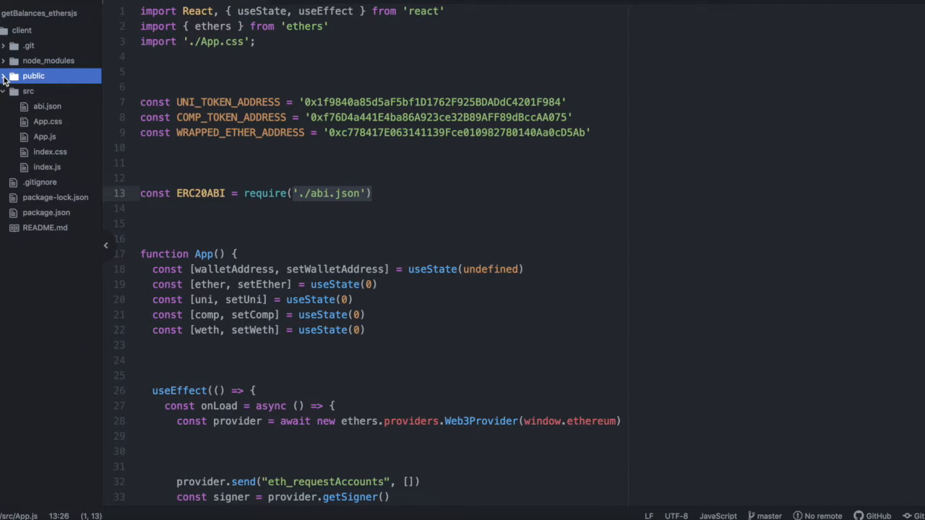
left_click(47, 106)
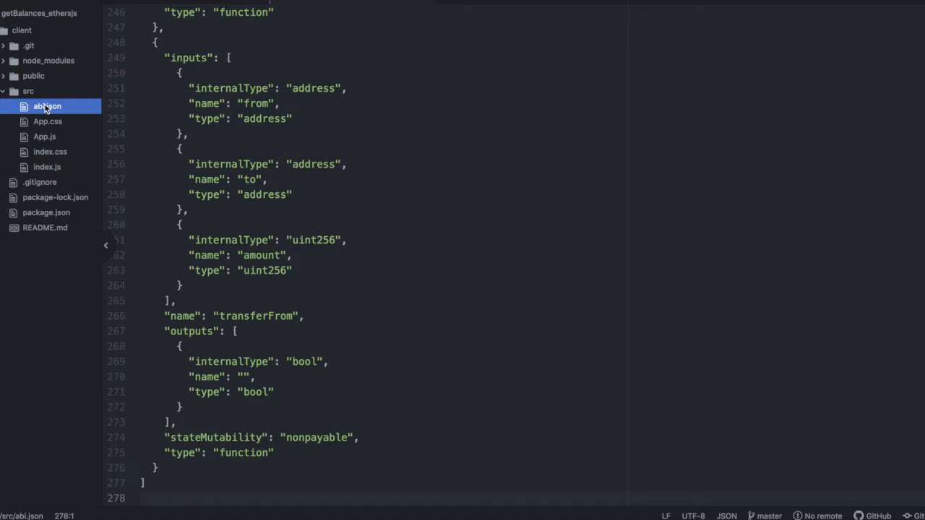
left_click(44, 137)
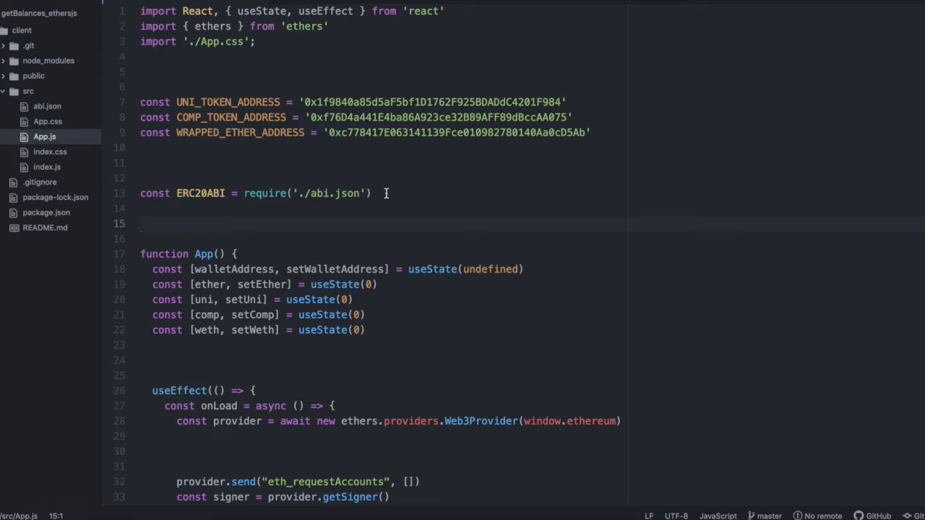
scroll("down", 3)
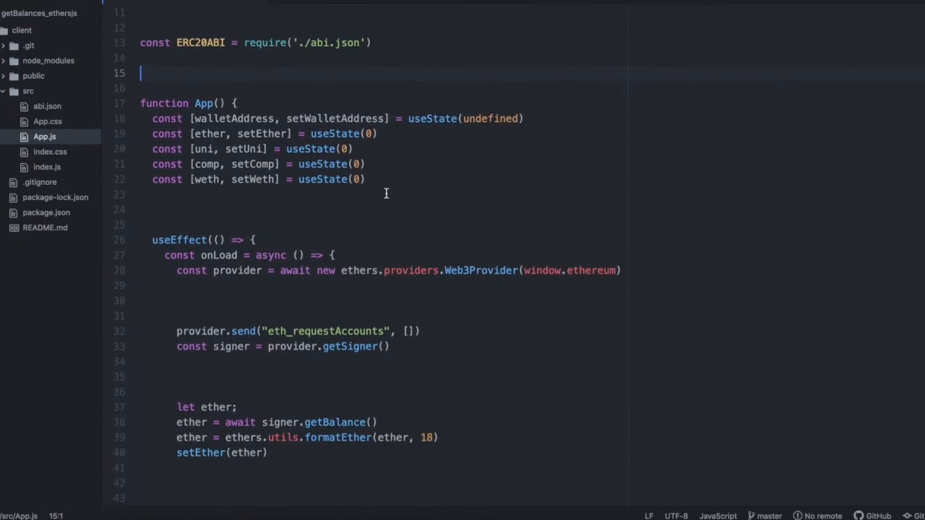
scroll("down", 3)
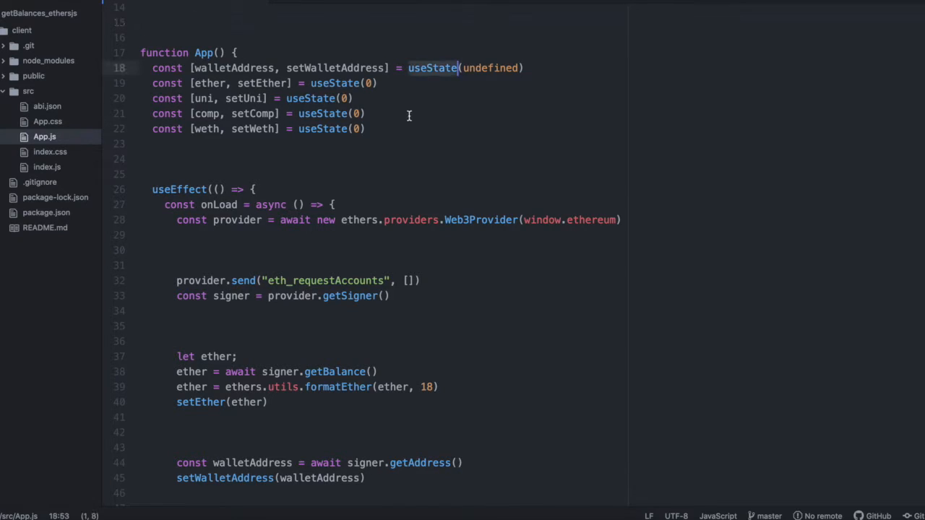
left_click(366, 113)
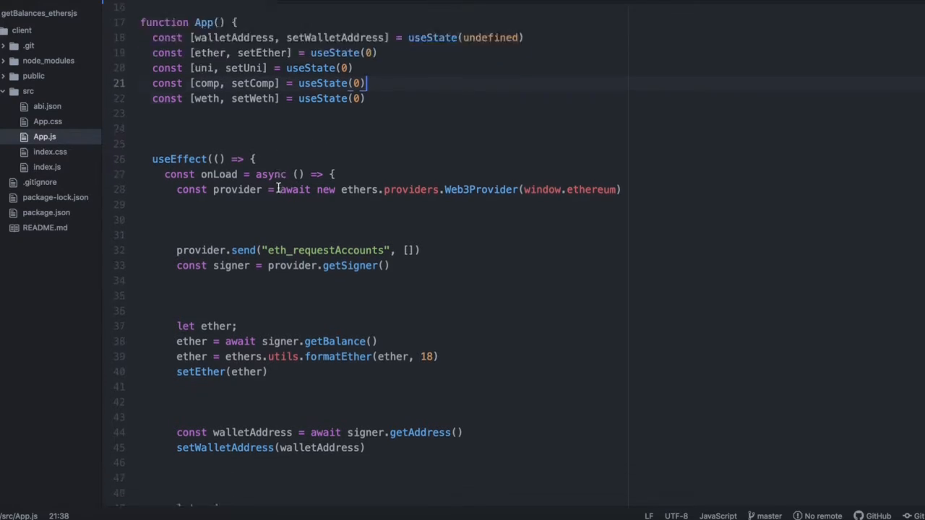
scroll("down", 3)
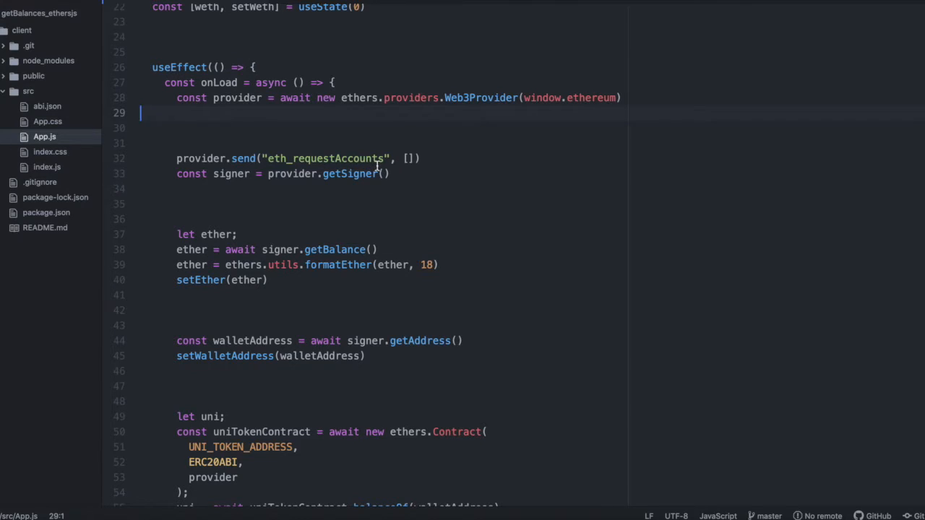
mouse_move(417, 172)
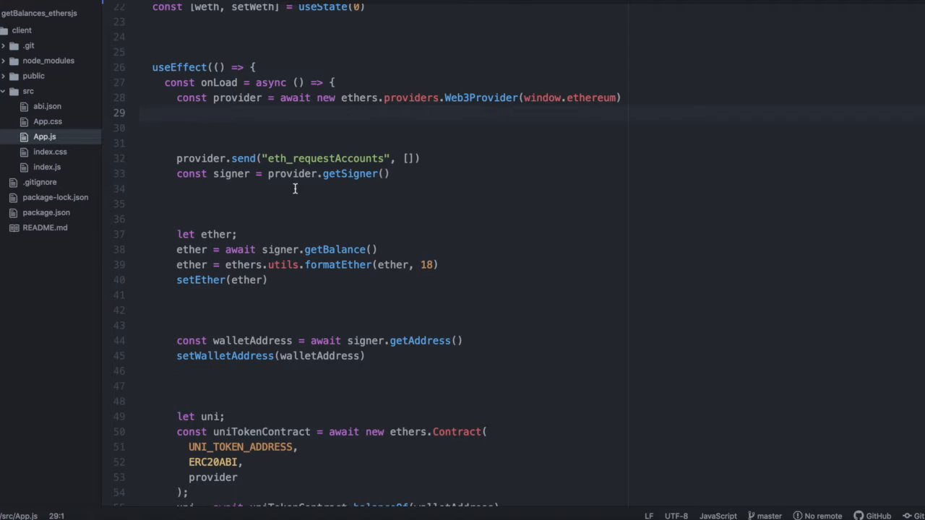
scroll("down", 3)
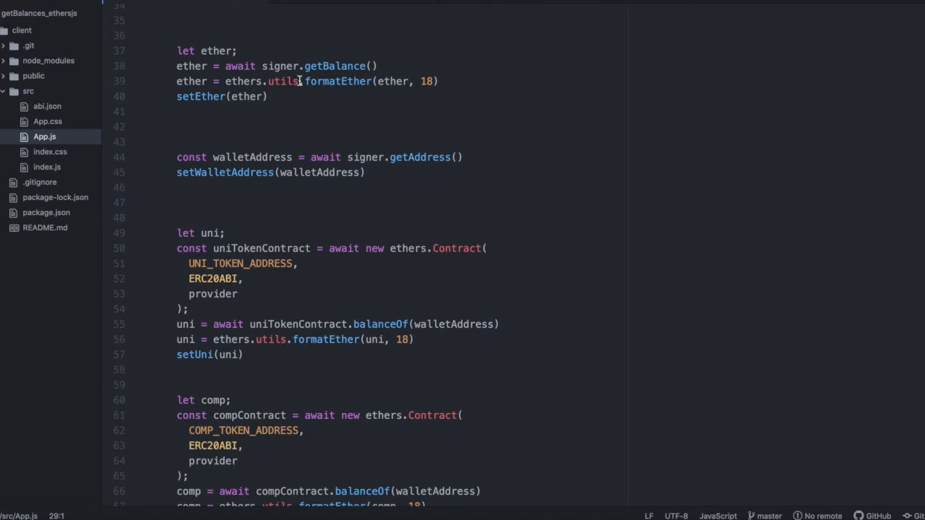
mouse_move(381, 66)
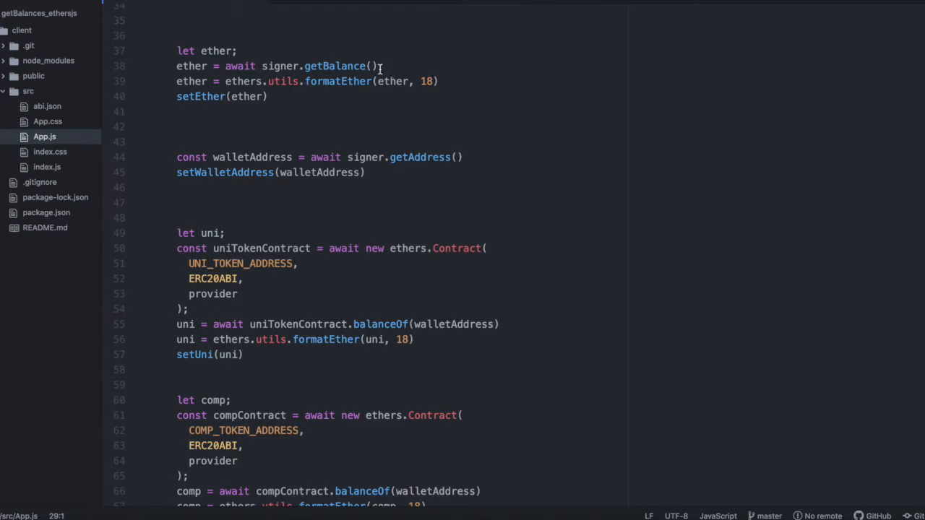
mouse_move(349, 66)
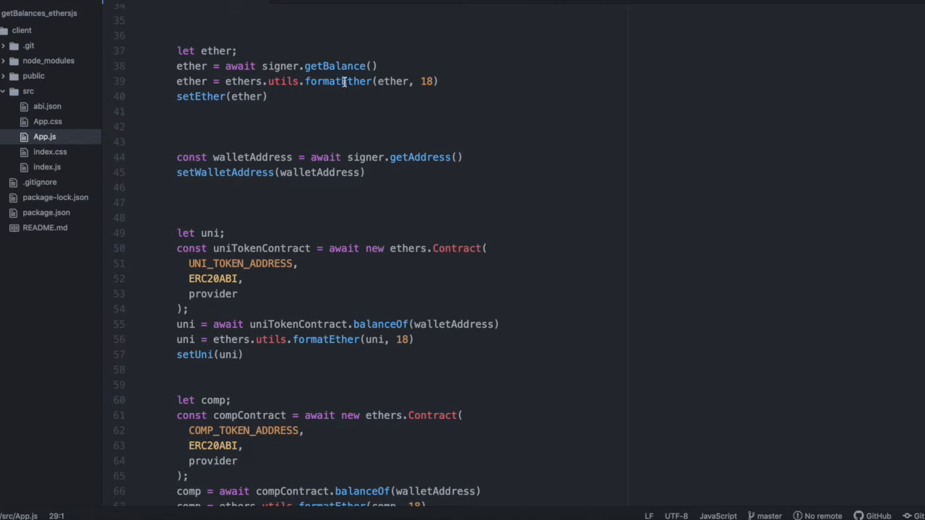
mouse_move(355, 99)
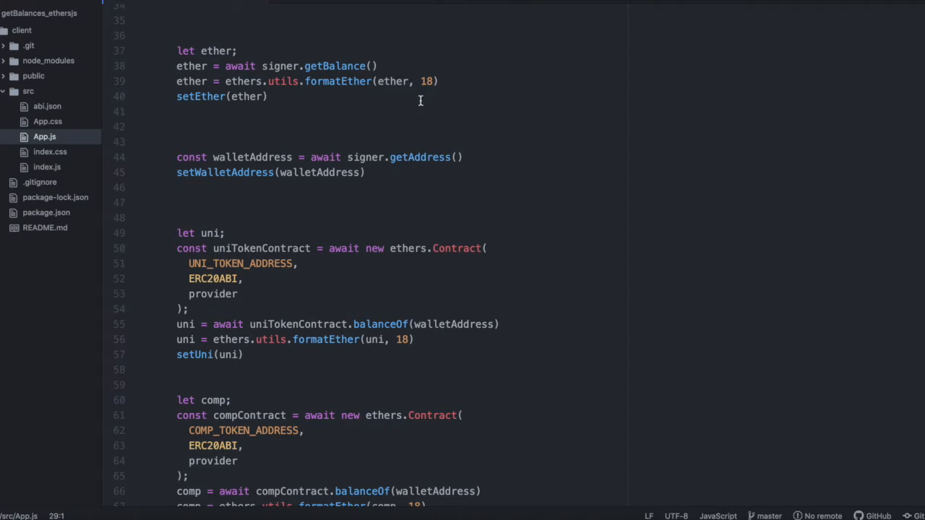
mouse_move(380, 87)
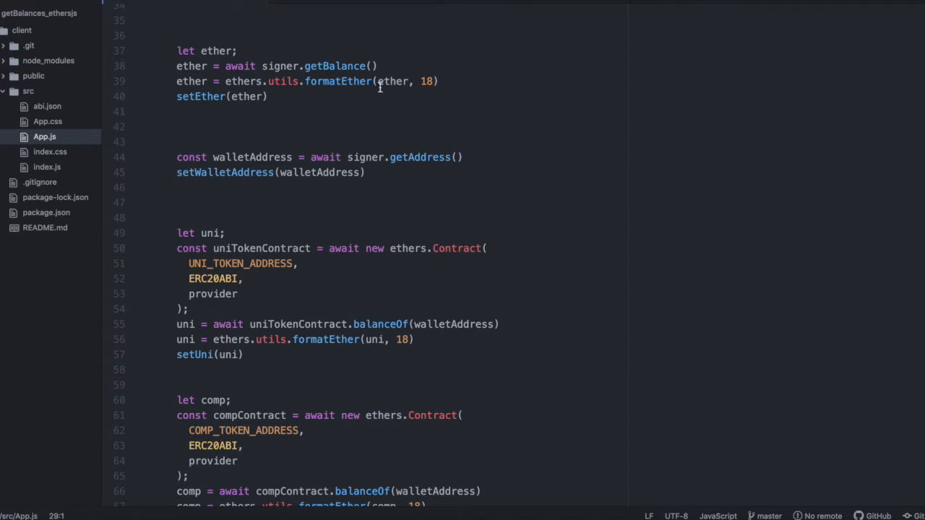
mouse_move(198, 81)
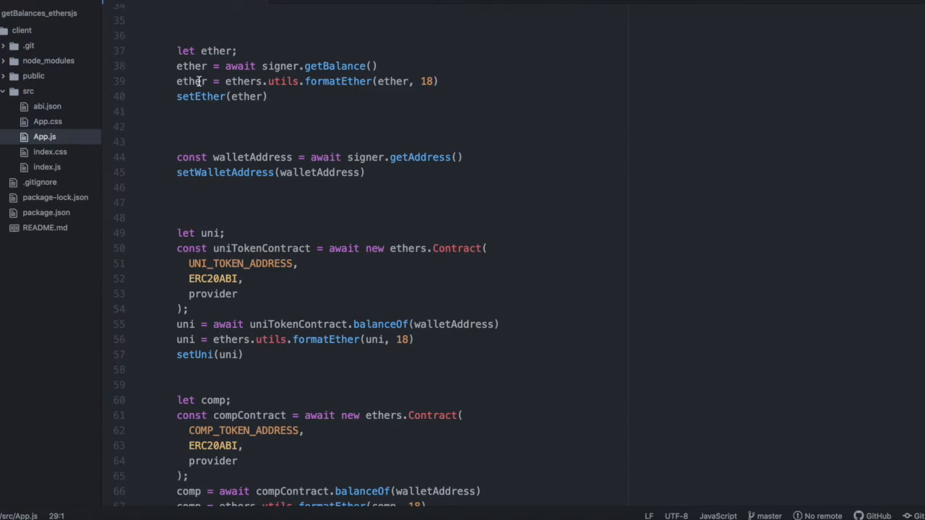
mouse_move(251, 110)
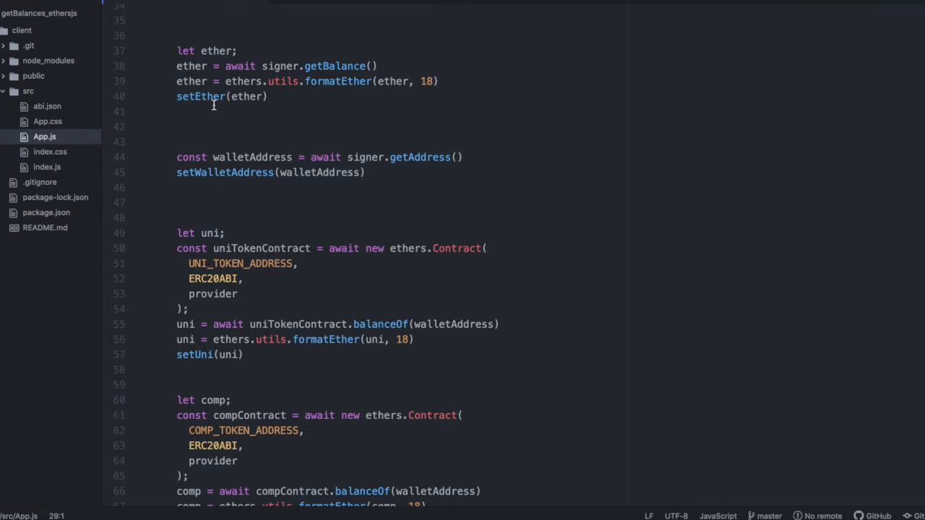
mouse_move(344, 203)
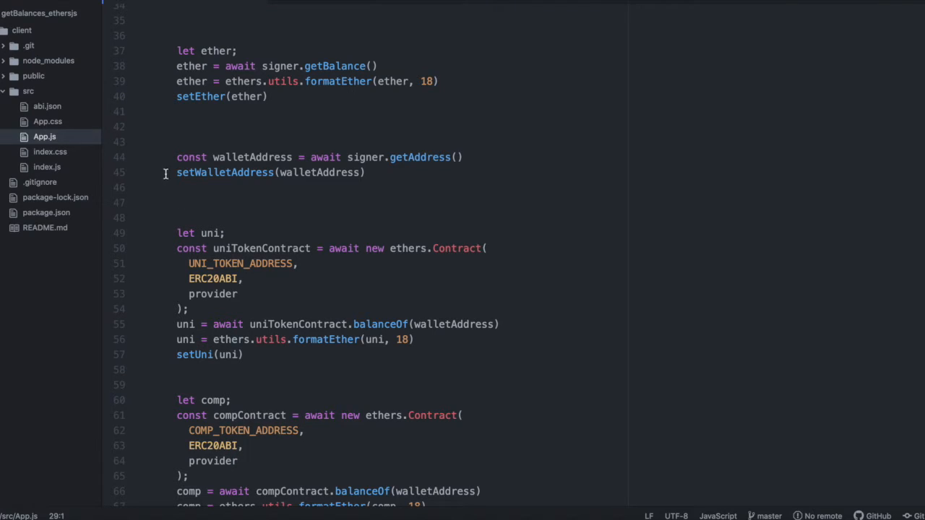
mouse_move(282, 172)
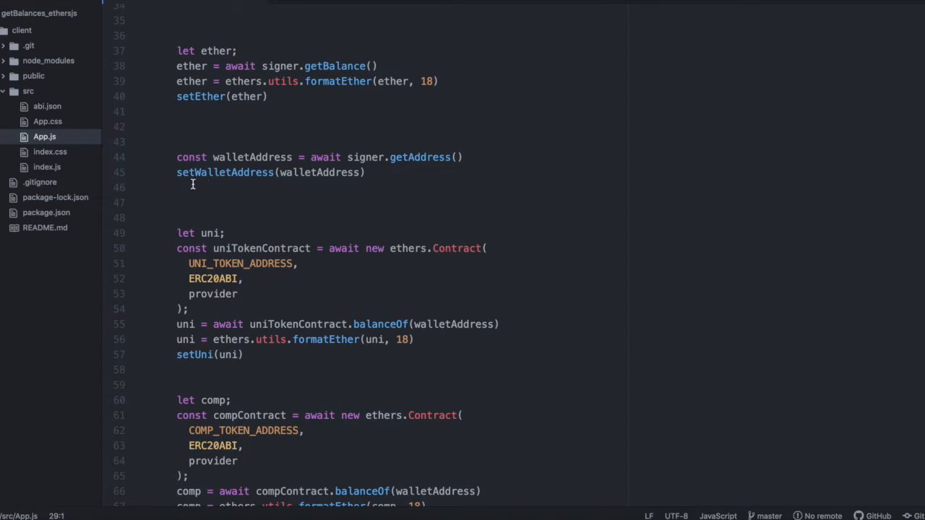
mouse_move(316, 188)
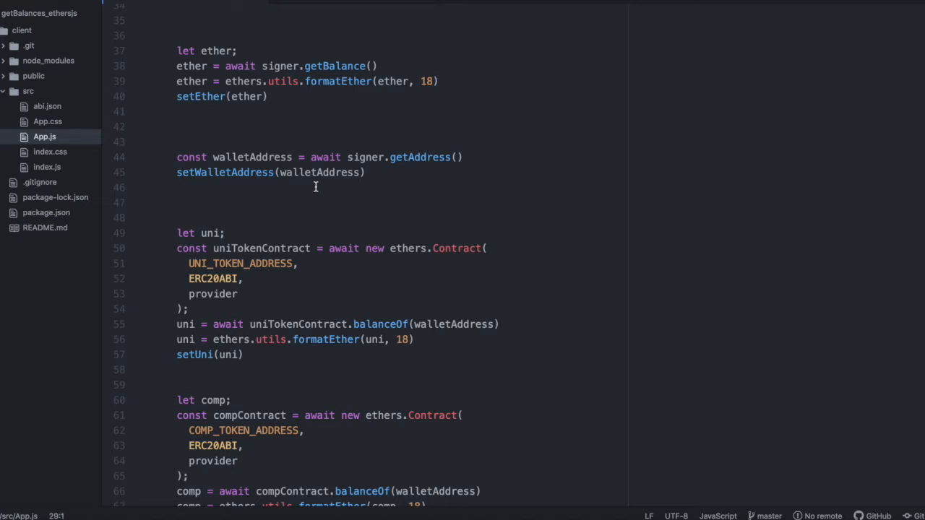
scroll("down", 3)
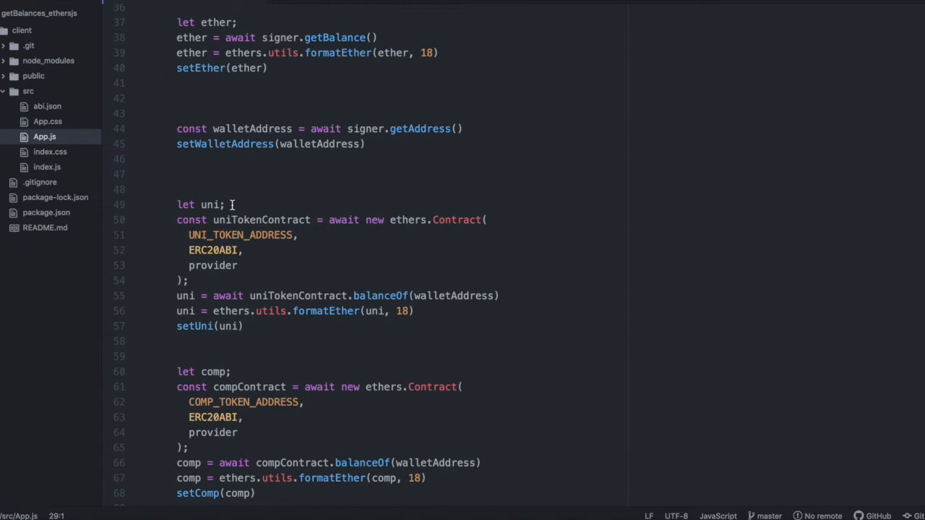
left_click(210, 204)
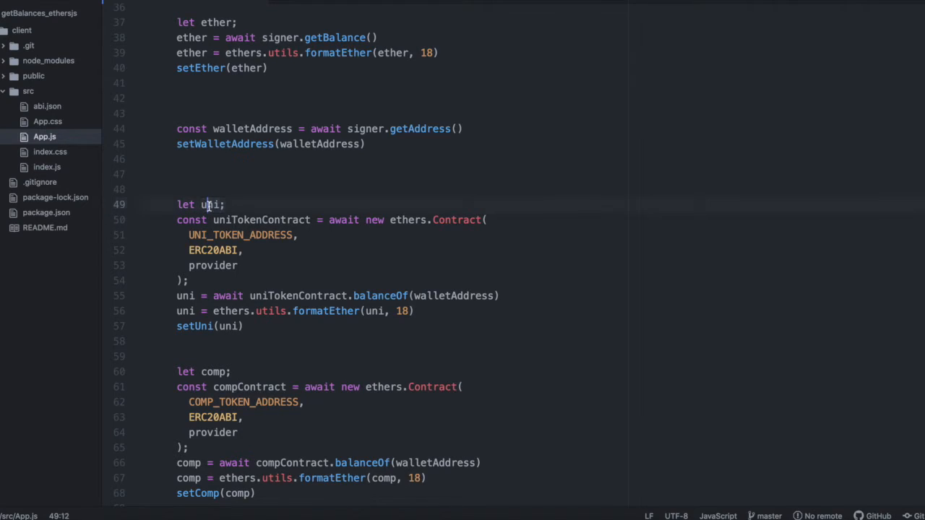
left_click(217, 203)
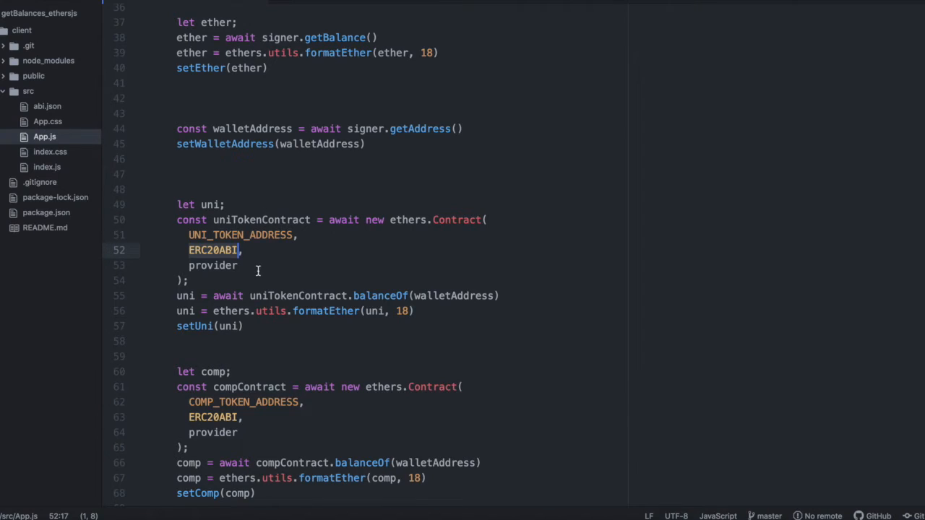
left_click(214, 265)
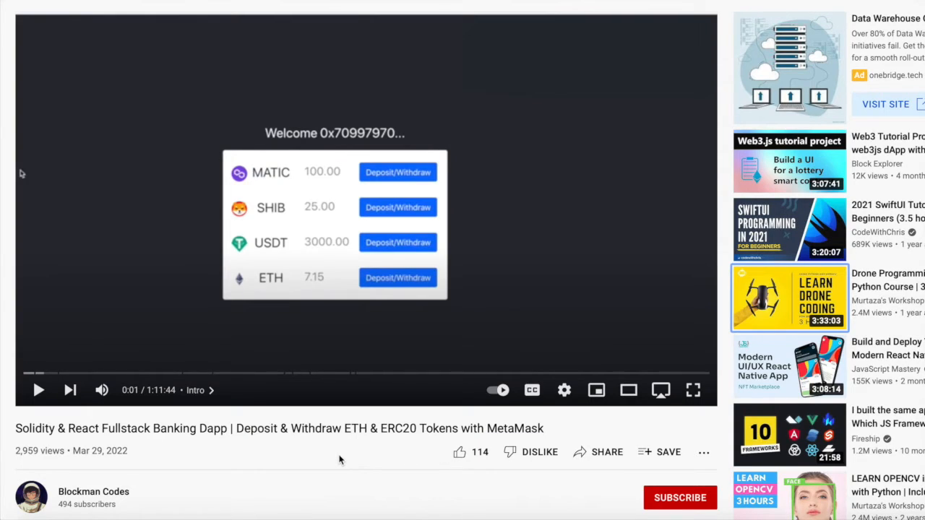
- Scroll to the banking dapp tutorial's description about Hardhat, Solidity, React and EthersJS
scroll("down", 3)
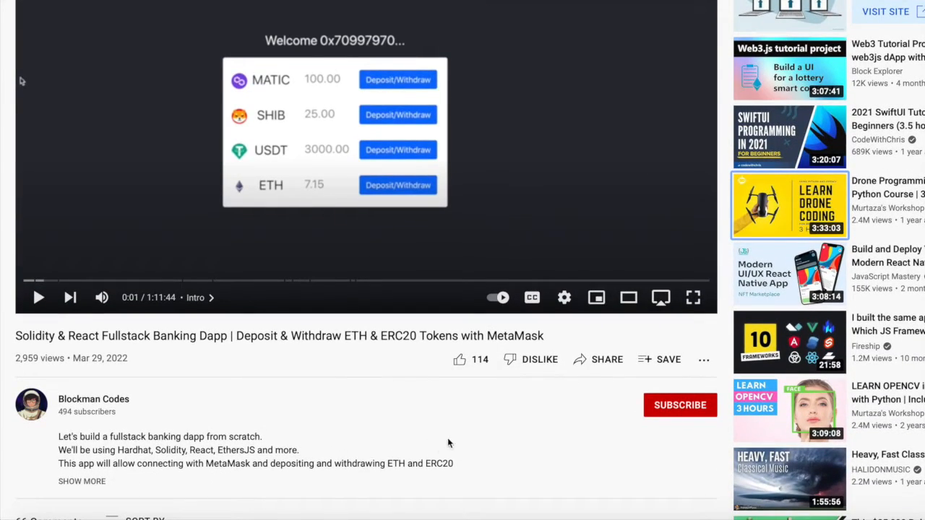
mouse_move(460, 360)
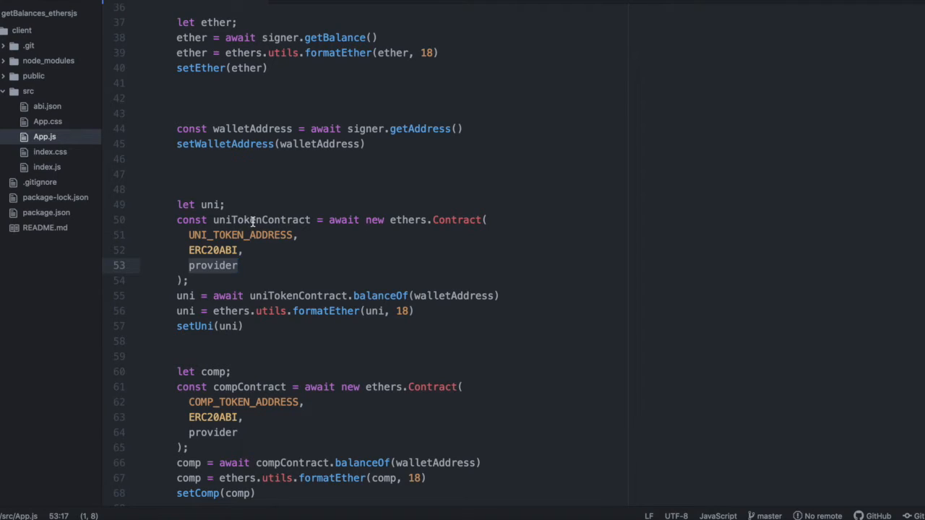
- Highlight the uniTokenContract balanceOf and formatEther lines, scrolling toward the COMP code
left_click(238, 265)
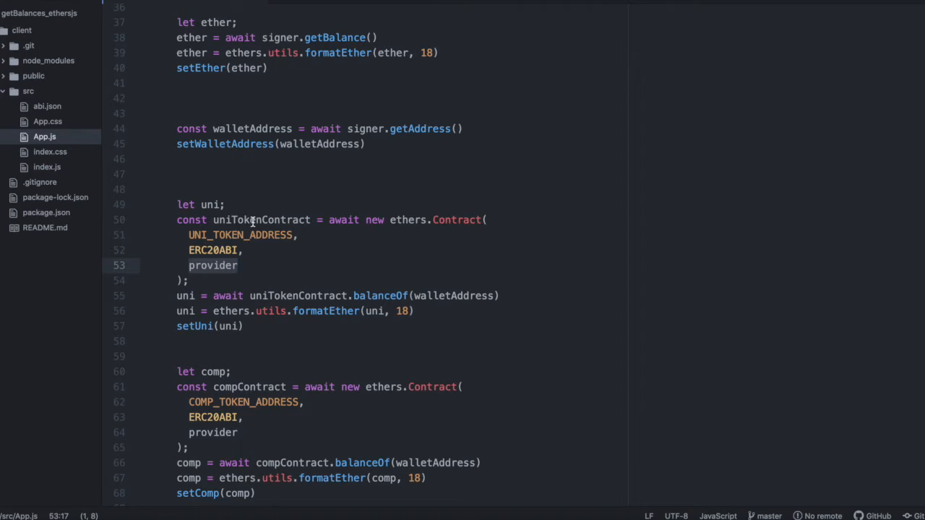
left_click(238, 265)
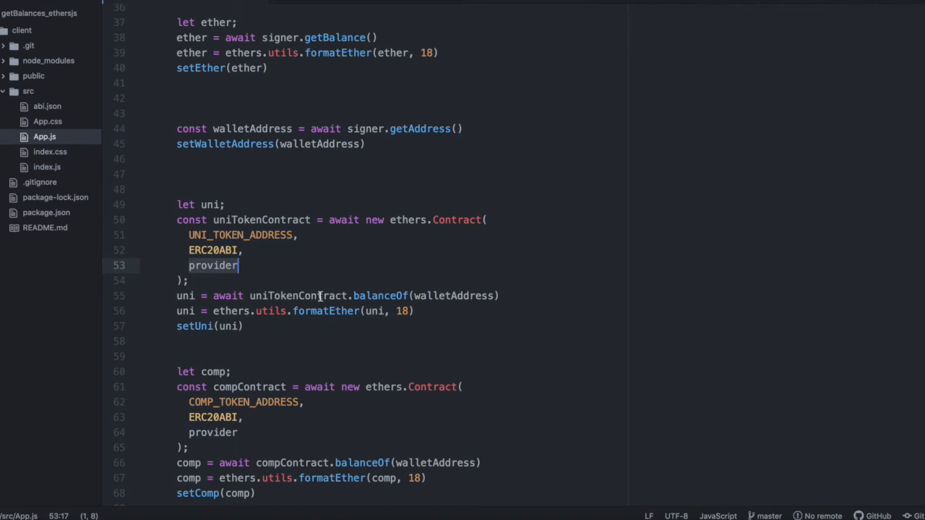
mouse_move(376, 303)
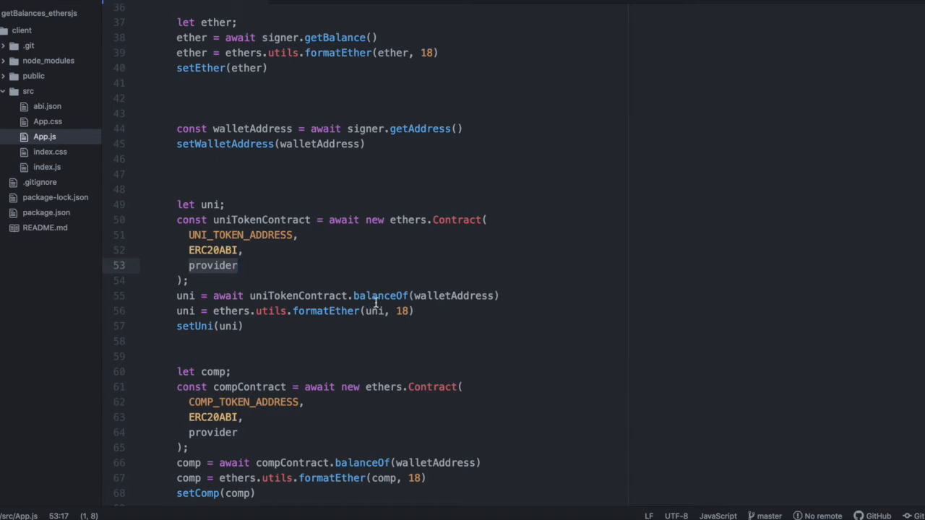
double_click(453, 295)
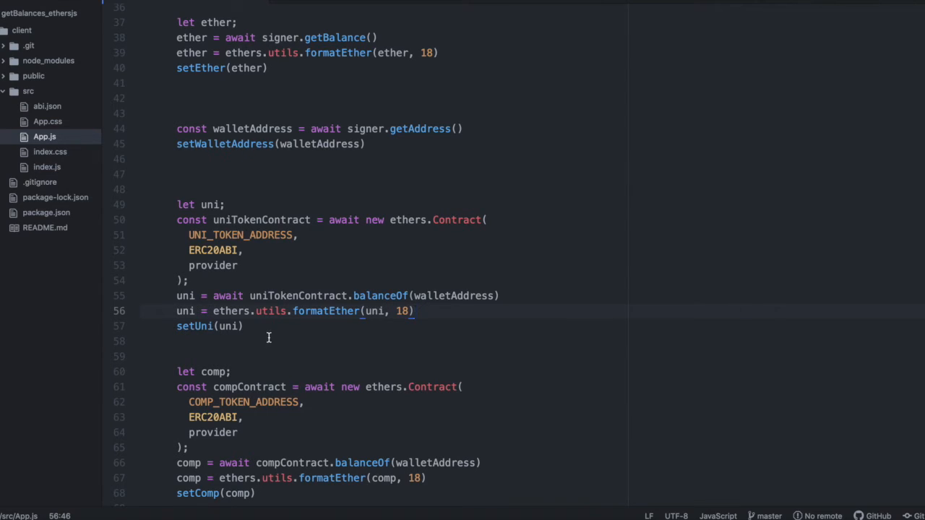
scroll("down", 3)
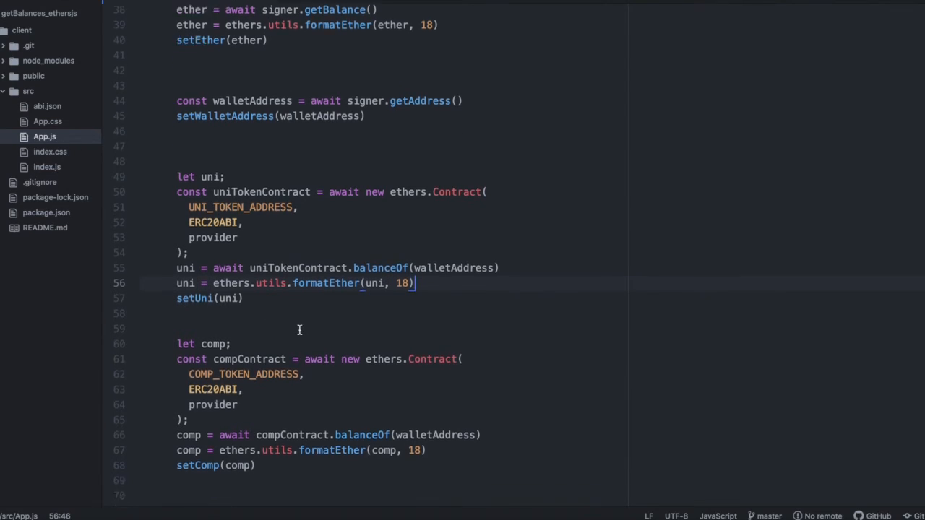
scroll("down", 3)
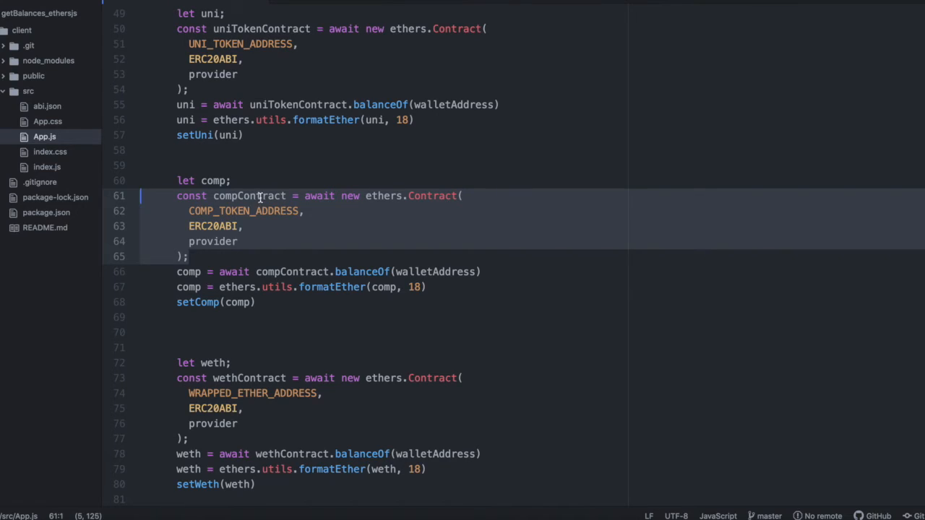
mouse_move(356, 210)
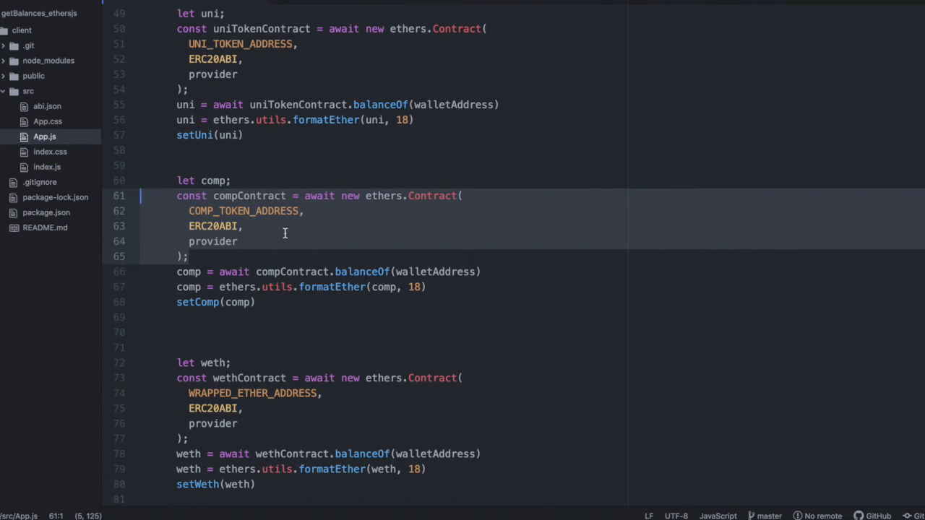
mouse_move(315, 214)
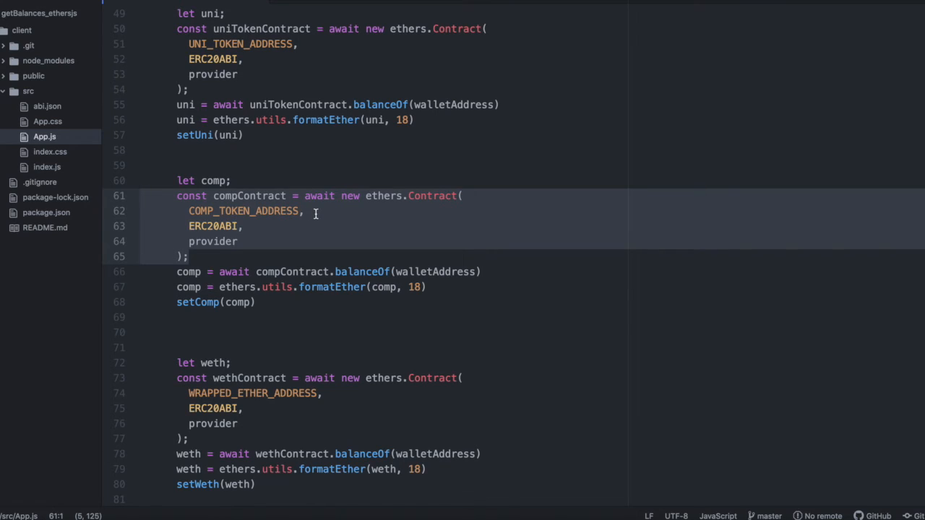
double_click(244, 211)
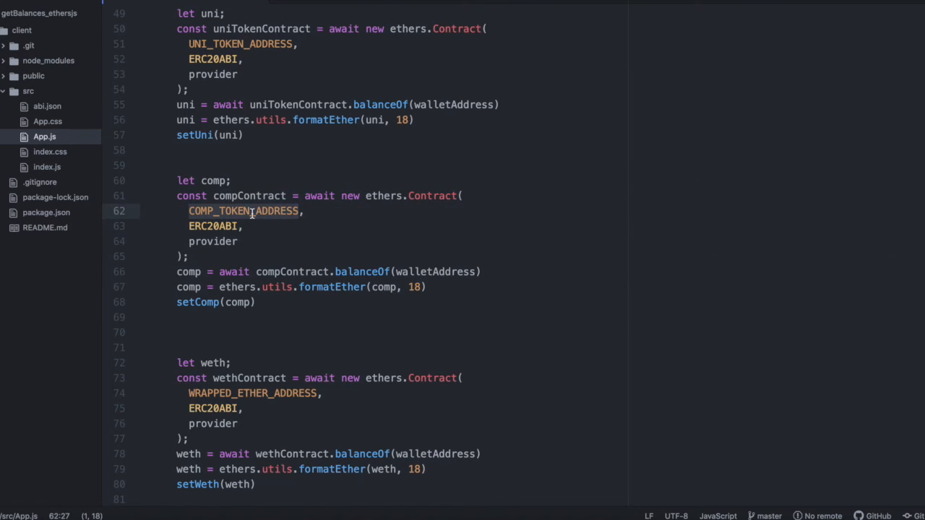
left_click(297, 211)
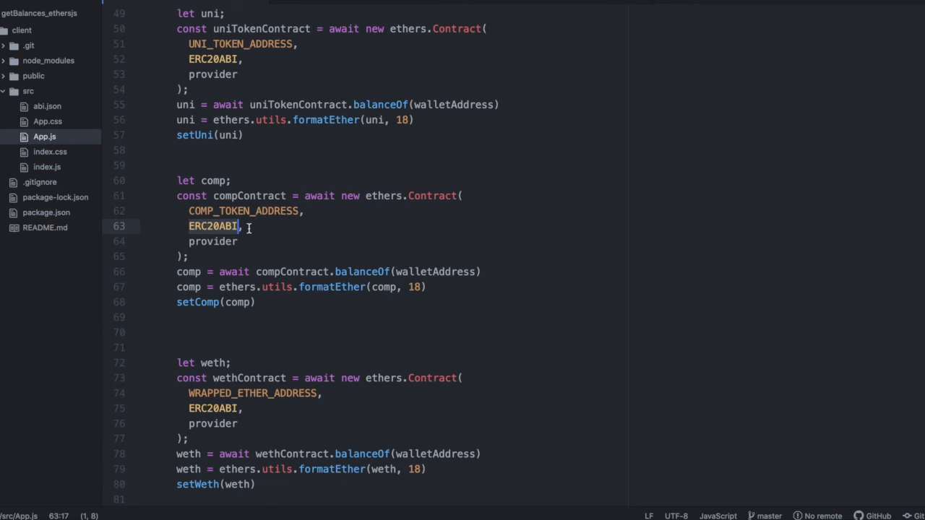
left_click(220, 241)
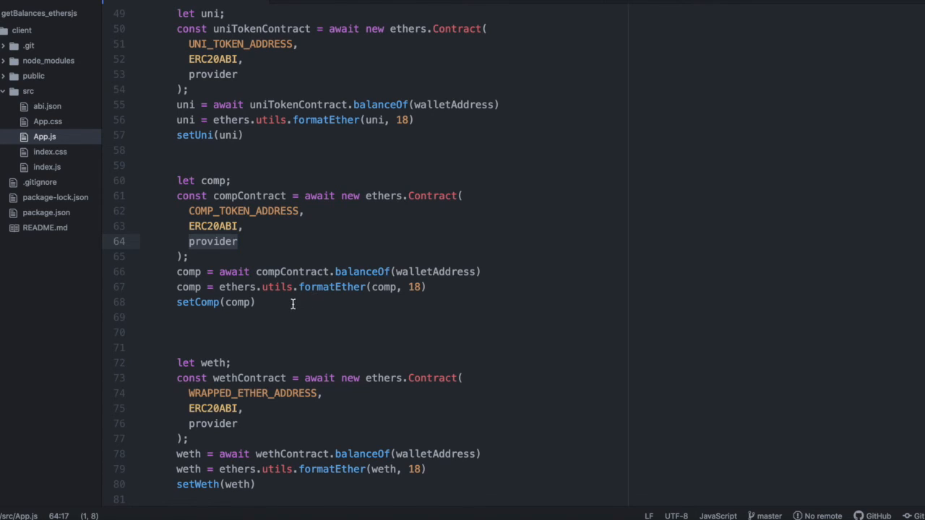
left_click(238, 242)
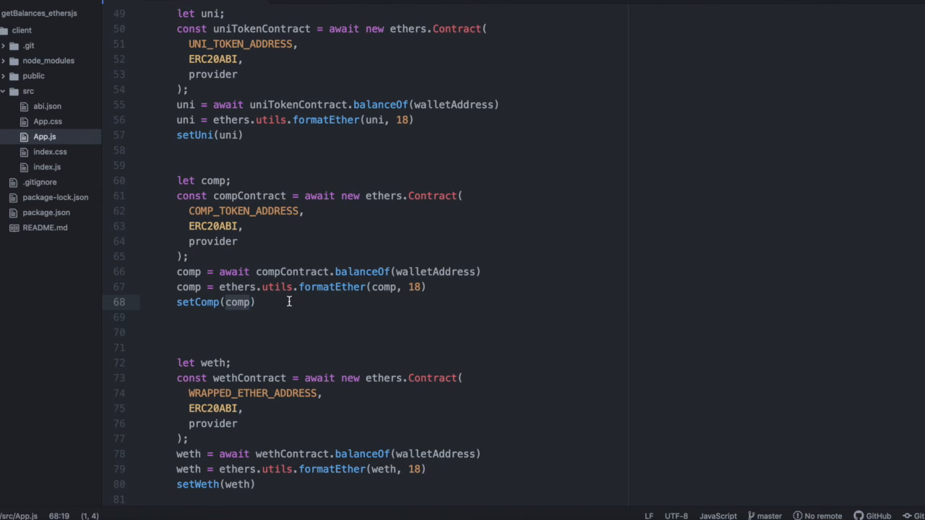
scroll("down", 3)
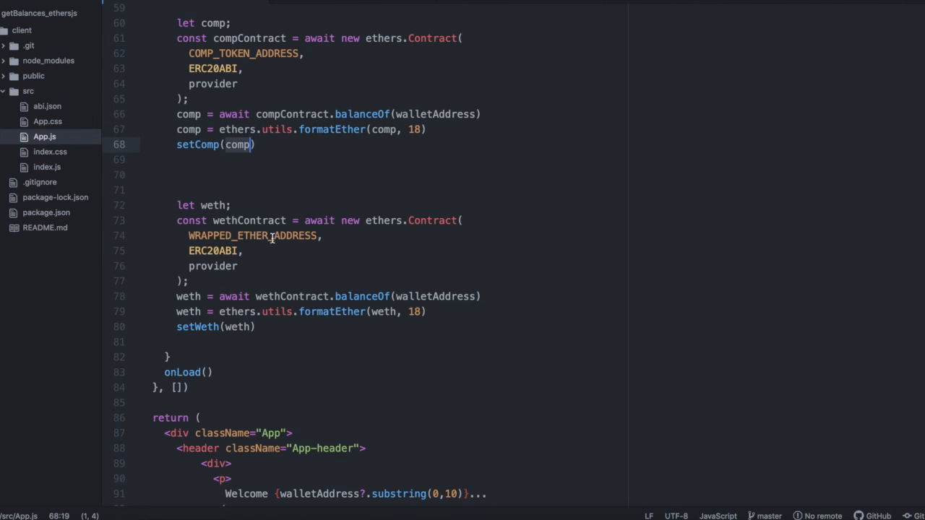
double_click(252, 235)
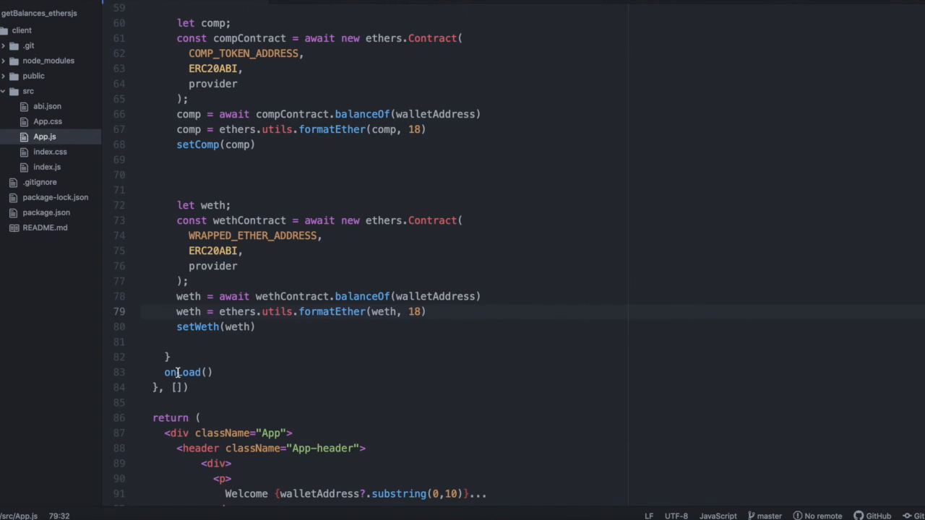
double_click(184, 373)
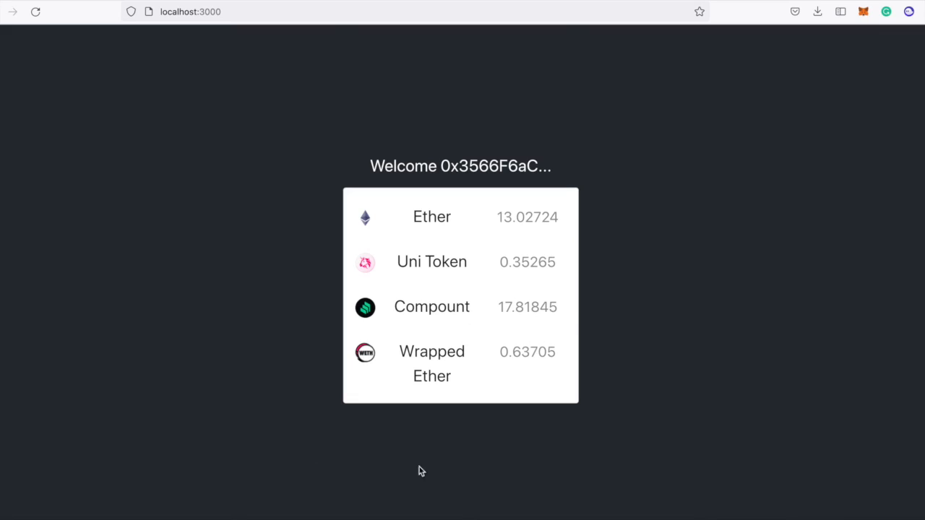
mouse_move(430, 506)
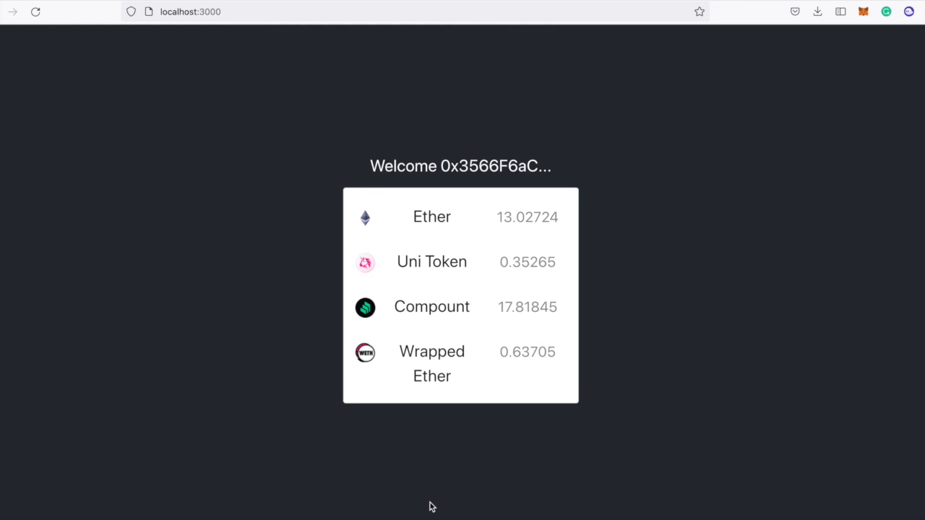